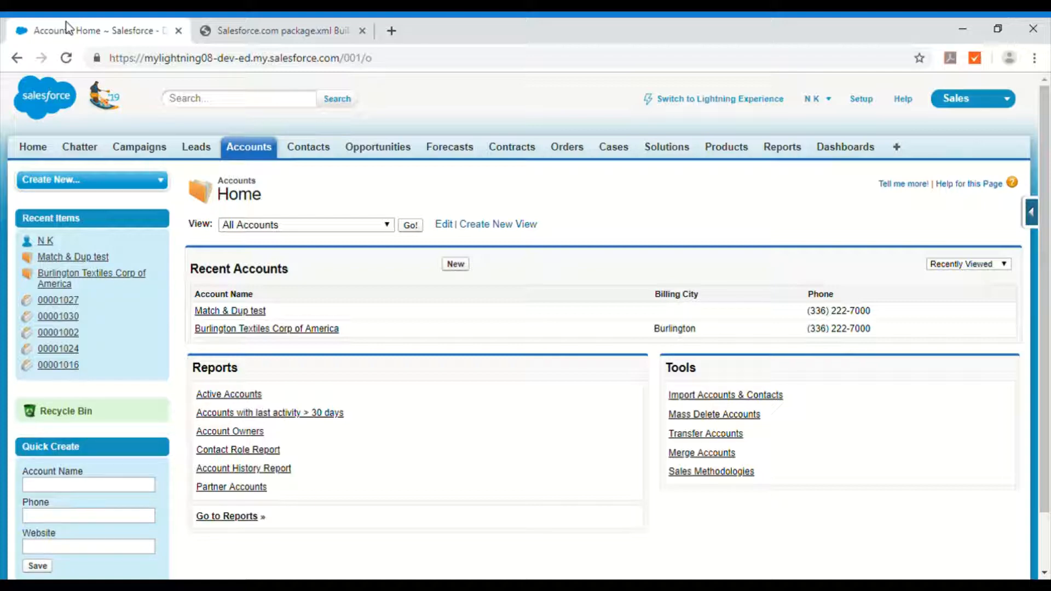
# Choose Production as the environment in the package.xml Builder before login.
pyautogui.click(281, 30)
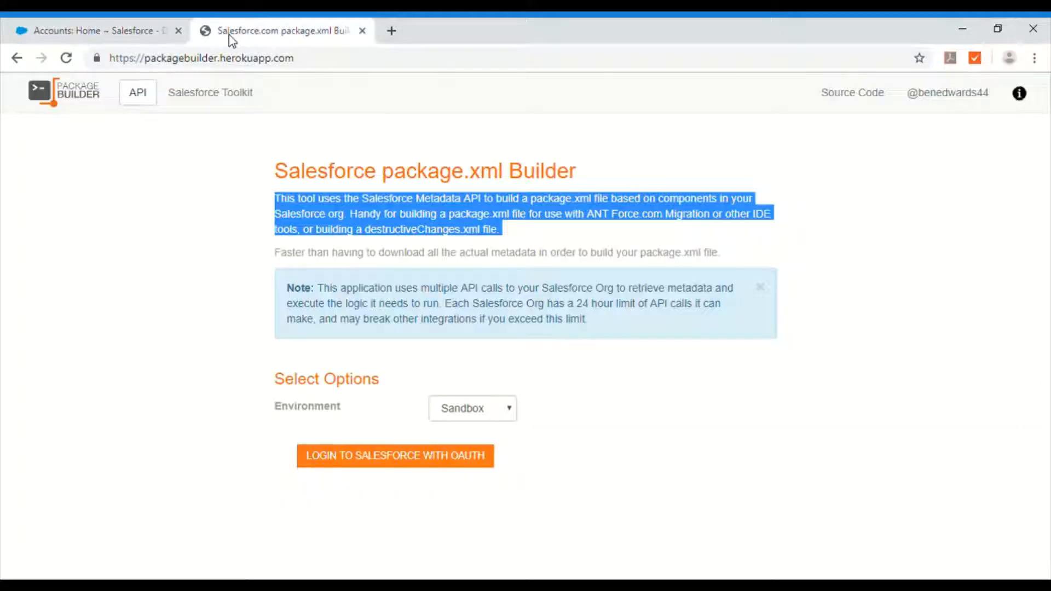
pyautogui.click(201, 58)
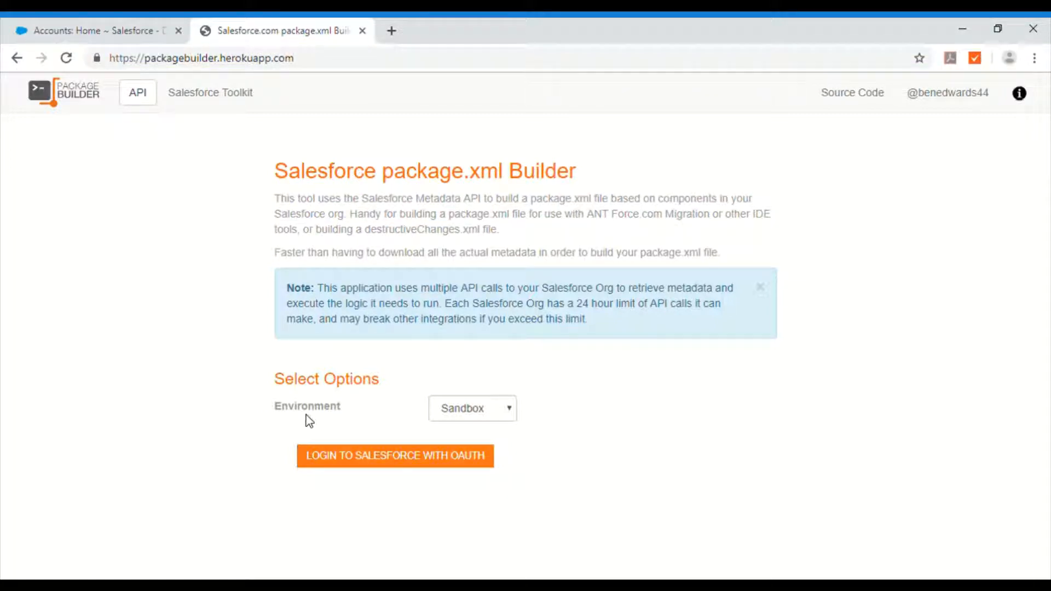
pyautogui.moveTo(419, 341)
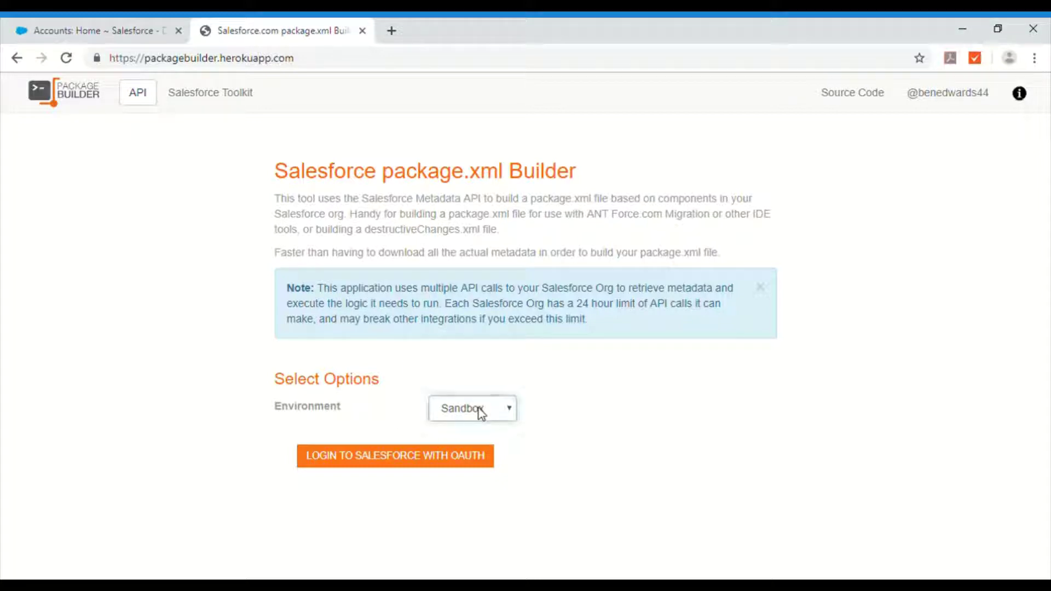
pyautogui.click(472, 409)
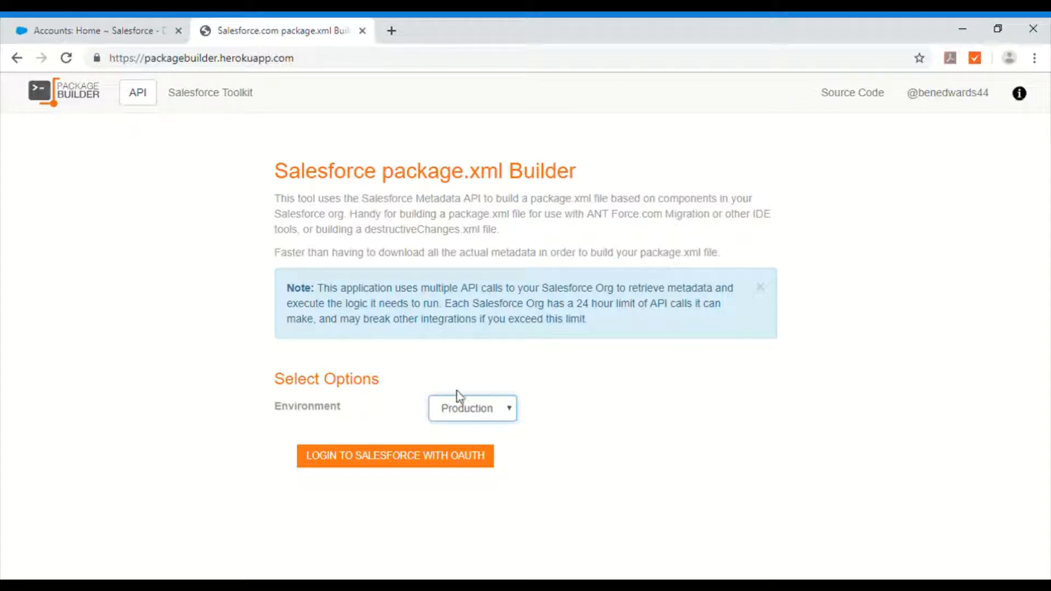
pyautogui.moveTo(498, 316)
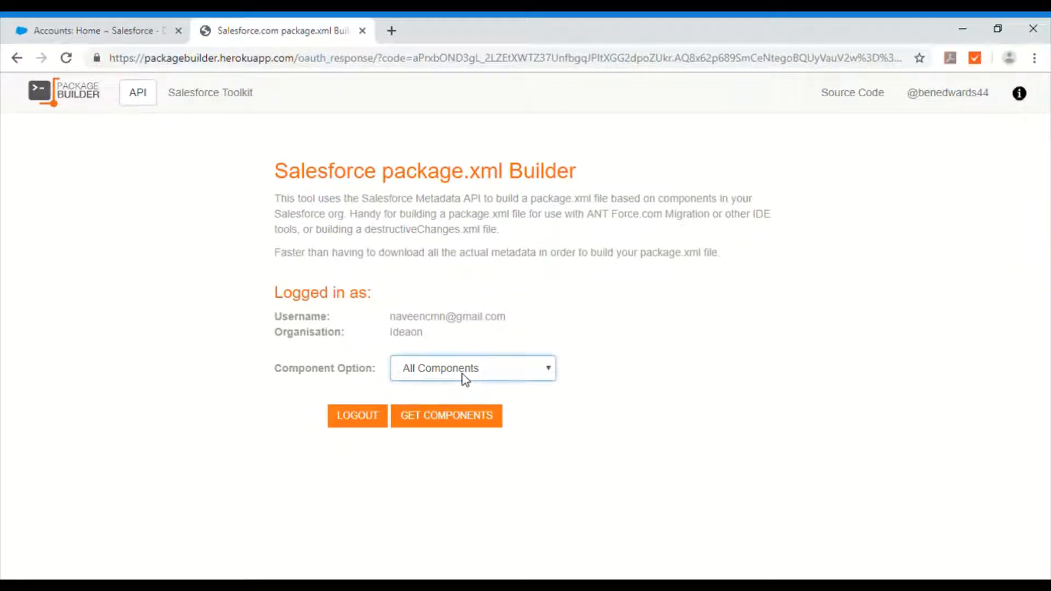
pyautogui.moveTo(469, 422)
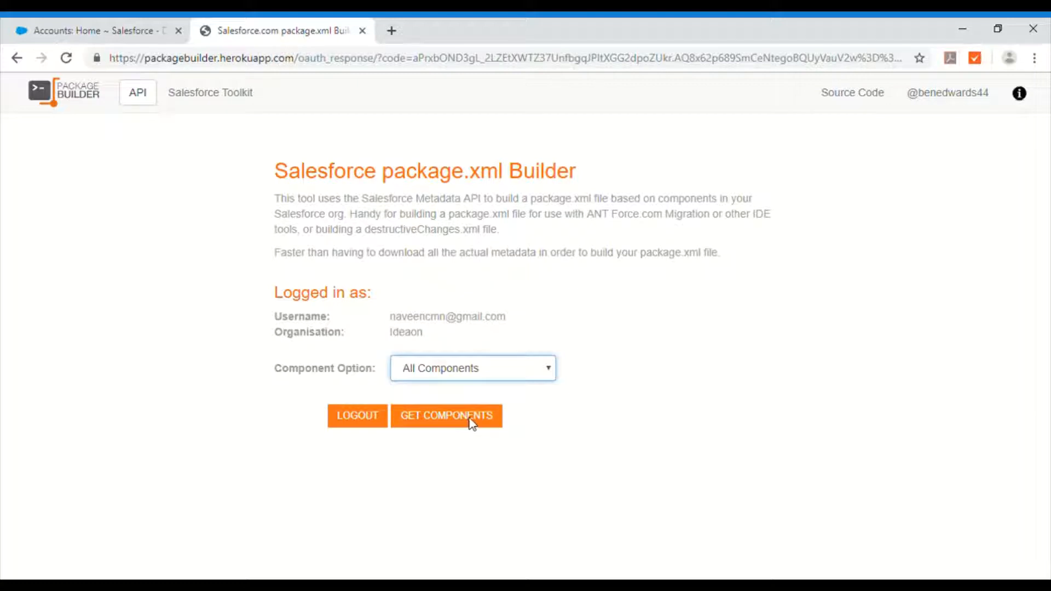
pyautogui.moveTo(461, 427)
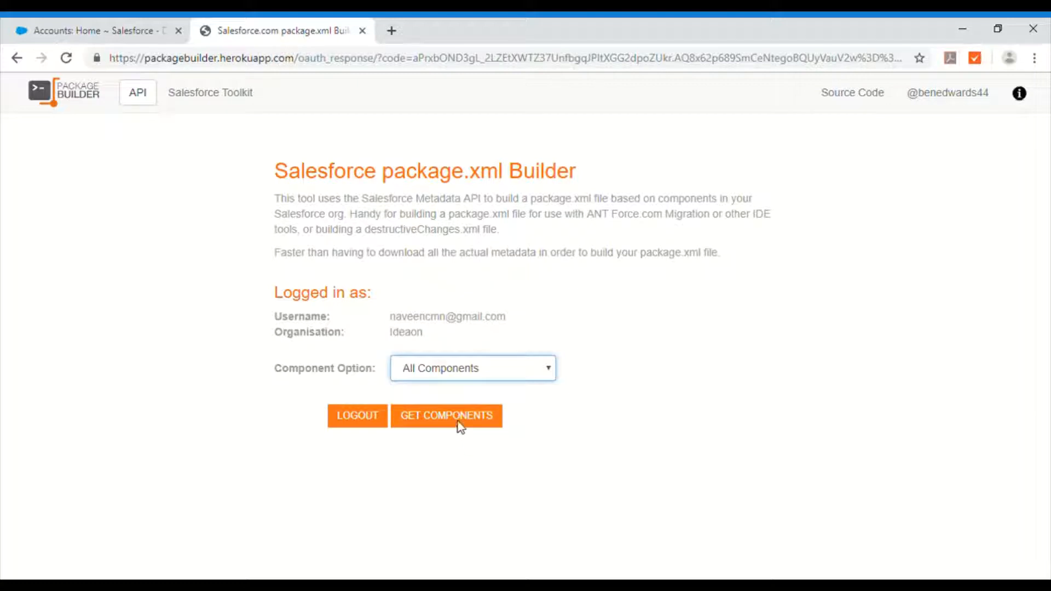
pyautogui.moveTo(448, 394)
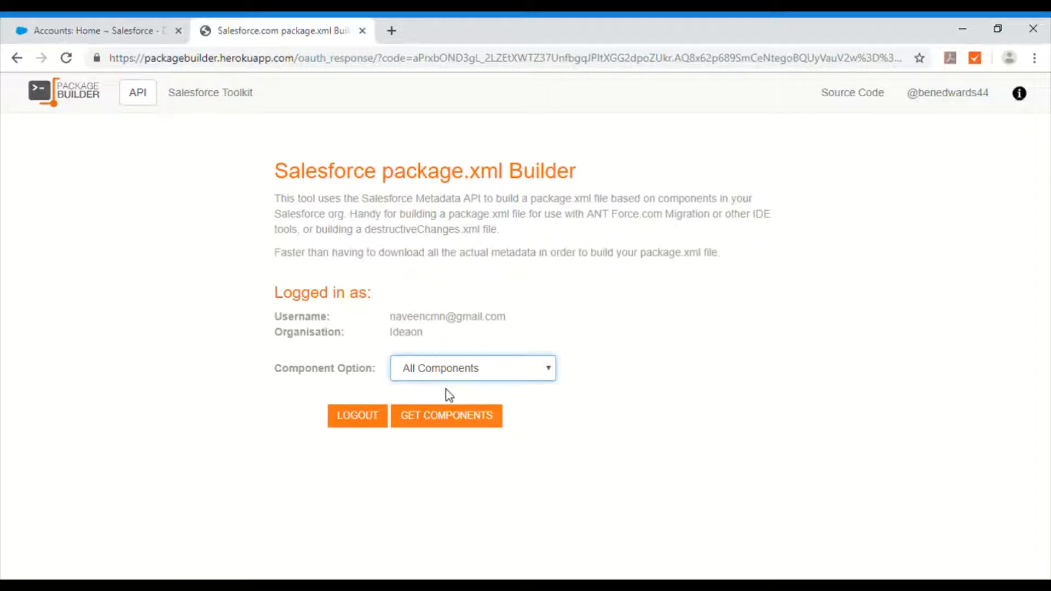
pyautogui.moveTo(474, 424)
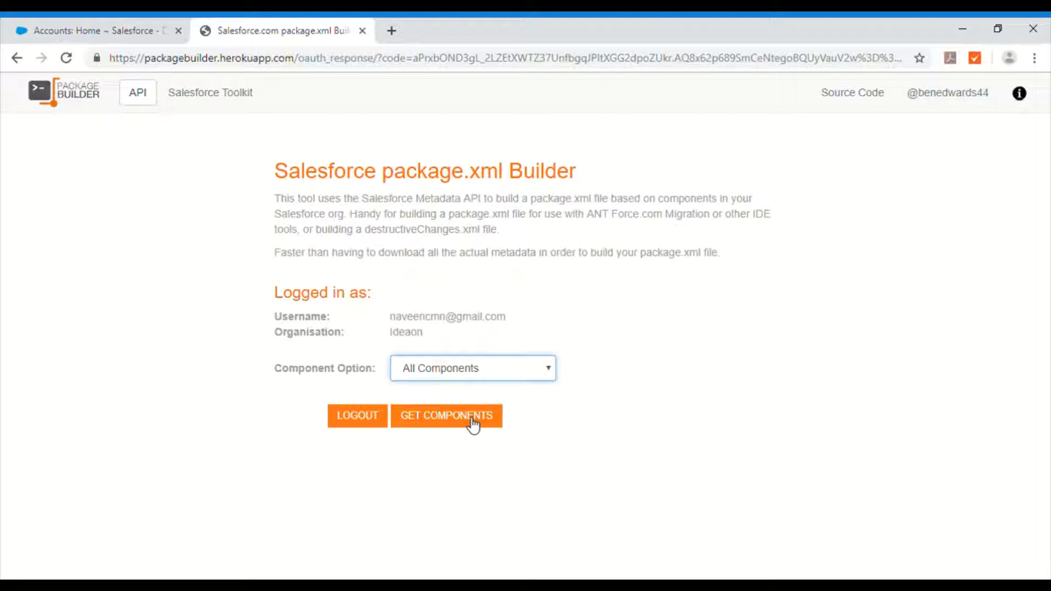
# Fetch all components of the logged-in org with GET COMPONENTS.
pyautogui.click(446, 416)
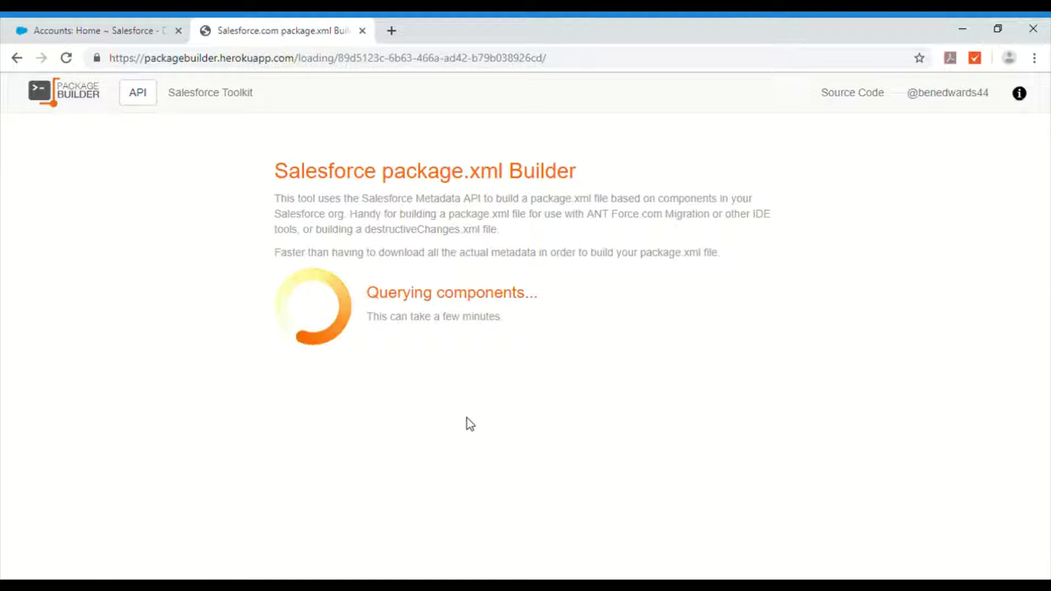
pyautogui.moveTo(416, 399)
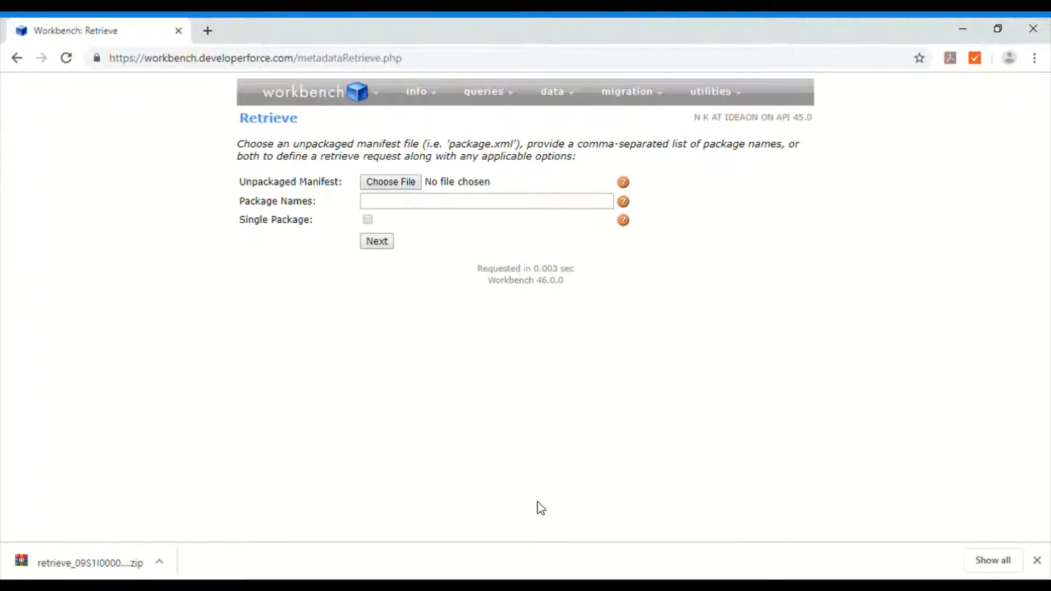
pyautogui.moveTo(461, 358)
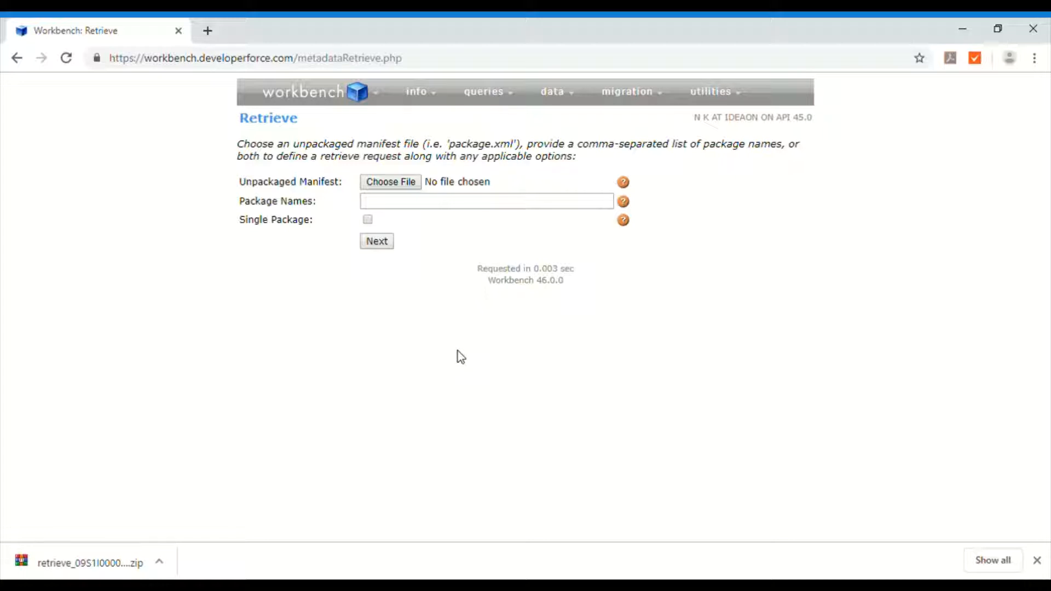
pyautogui.moveTo(624, 121)
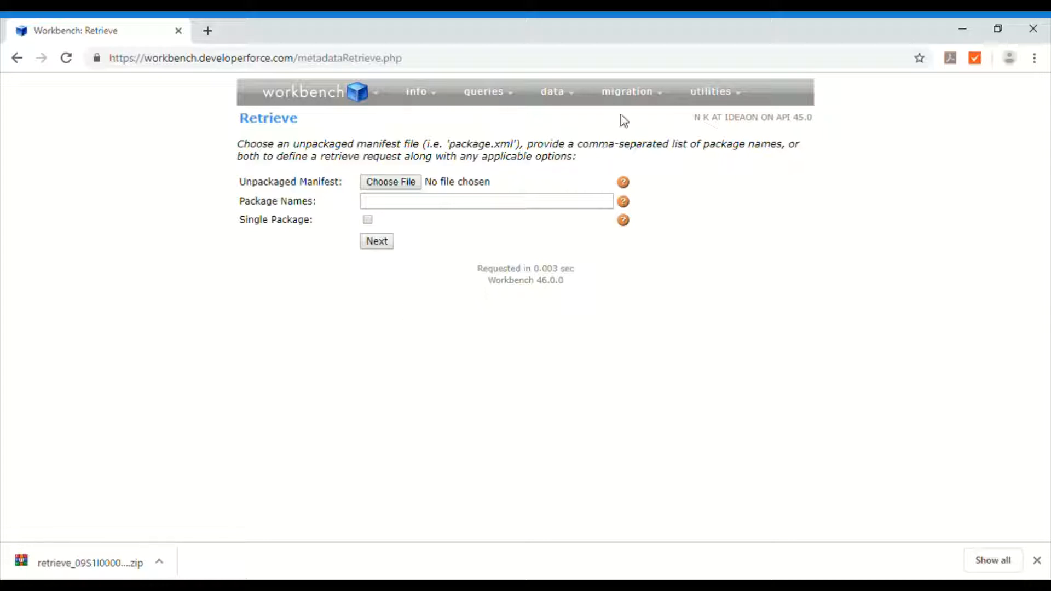
# Stage a Retrieve from migration using pkg_prod.xml as the unpackaged manifest.
pyautogui.click(627, 92)
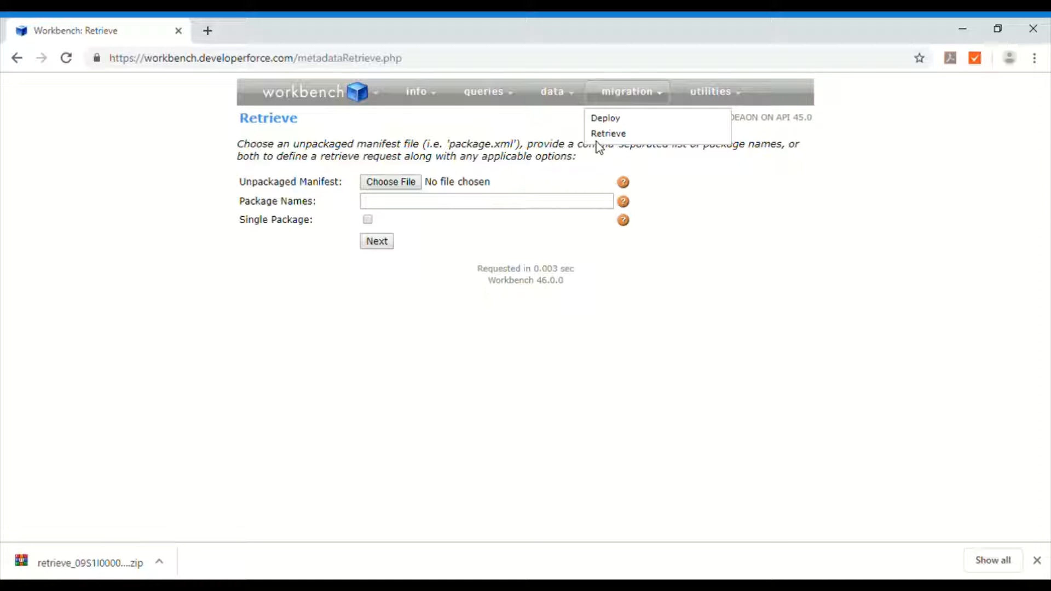
pyautogui.moveTo(607, 132)
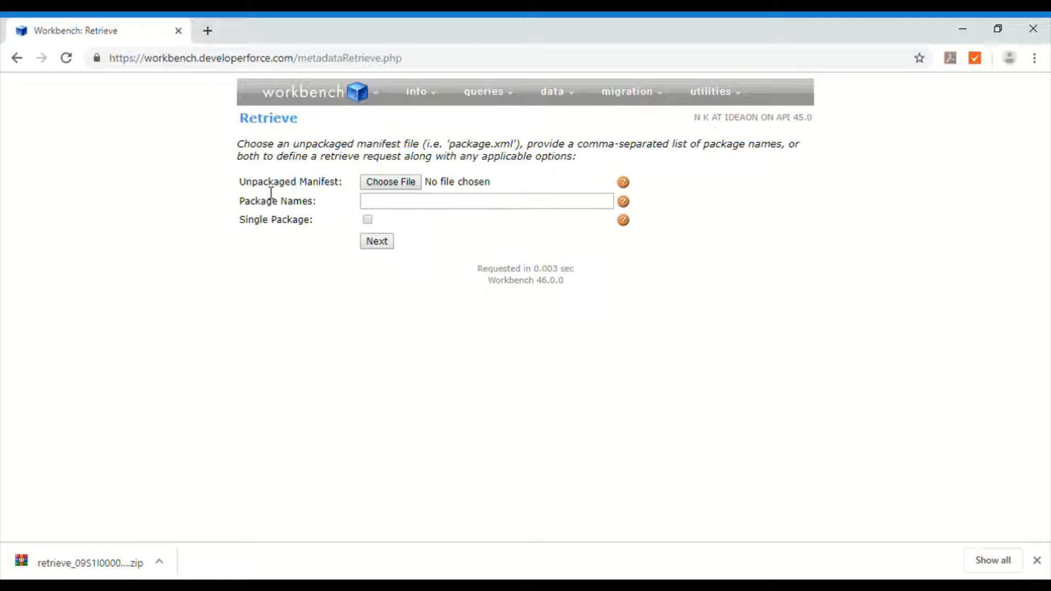
pyautogui.doubleClick(290, 182)
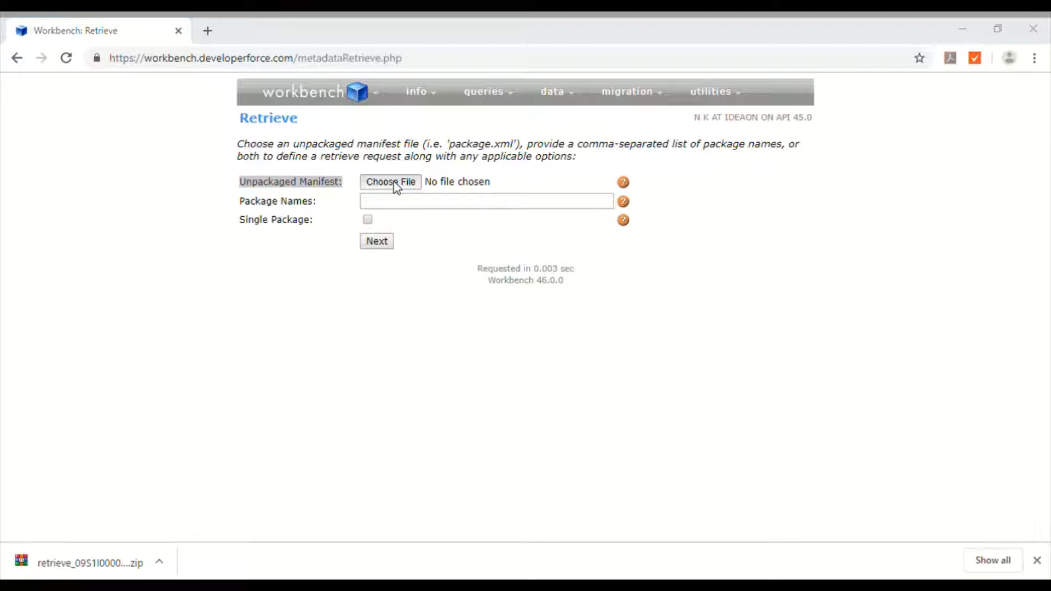
pyautogui.moveTo(186, 152)
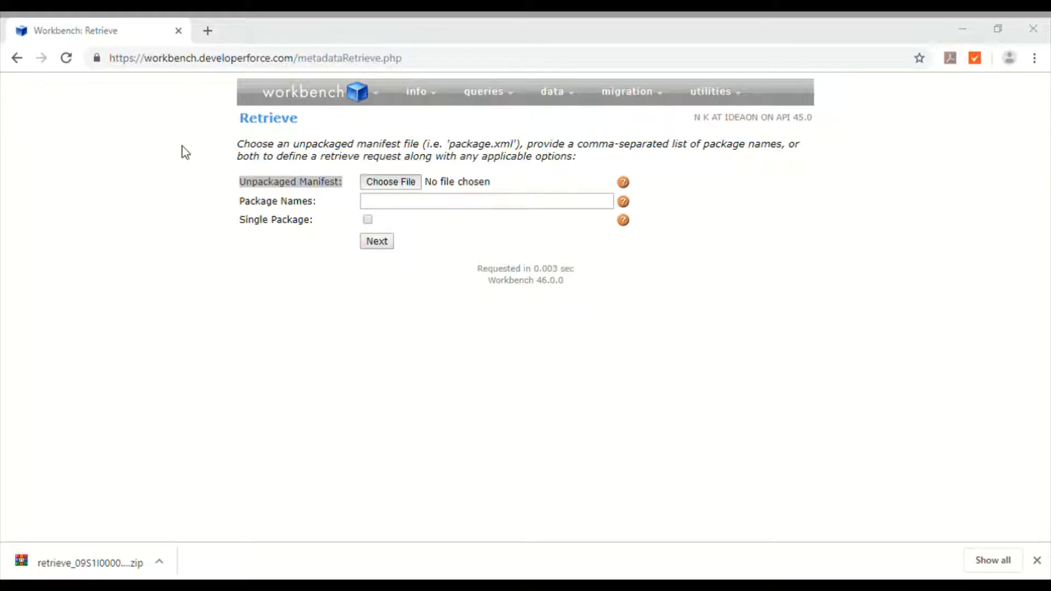
pyautogui.click(390, 182)
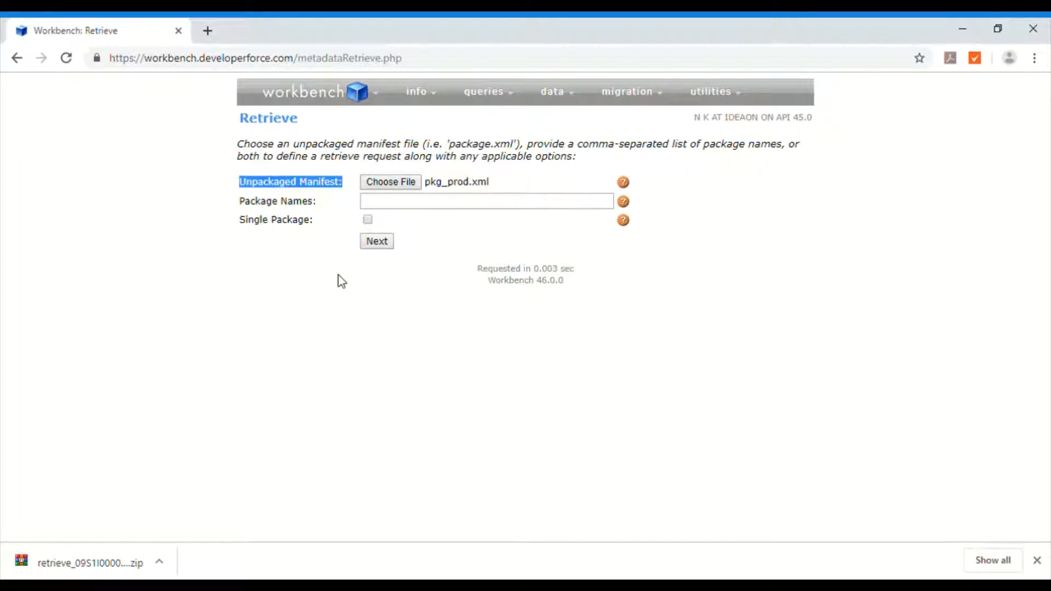
pyautogui.moveTo(377, 242)
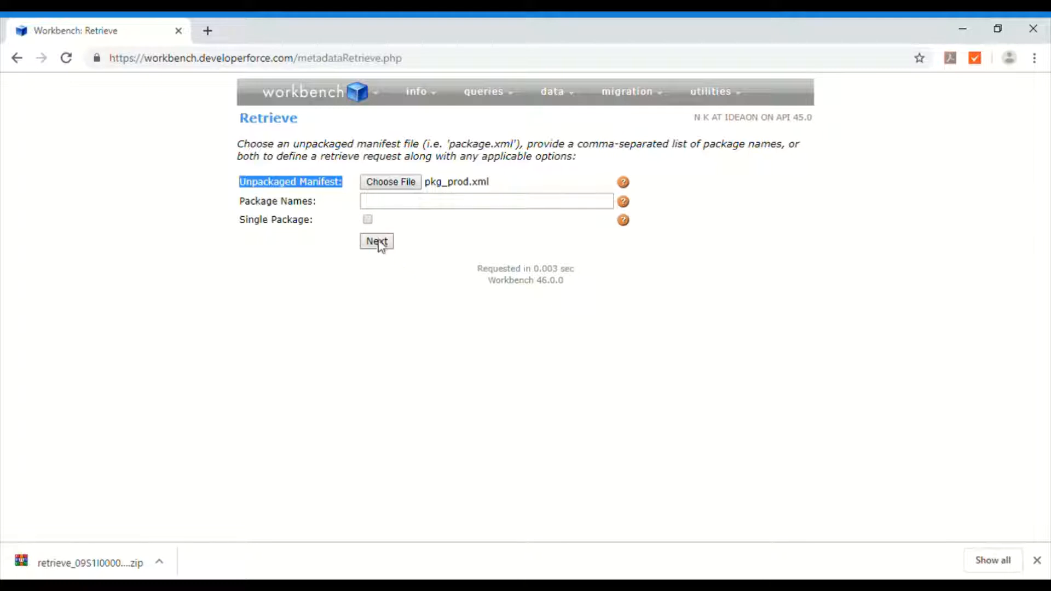
pyautogui.moveTo(386, 217)
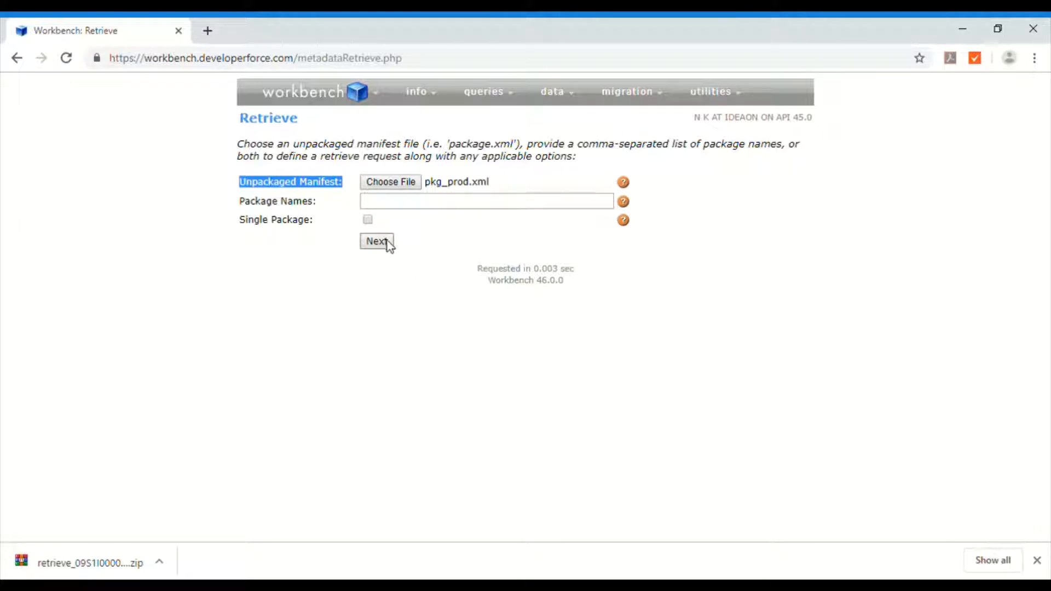
pyautogui.click(377, 241)
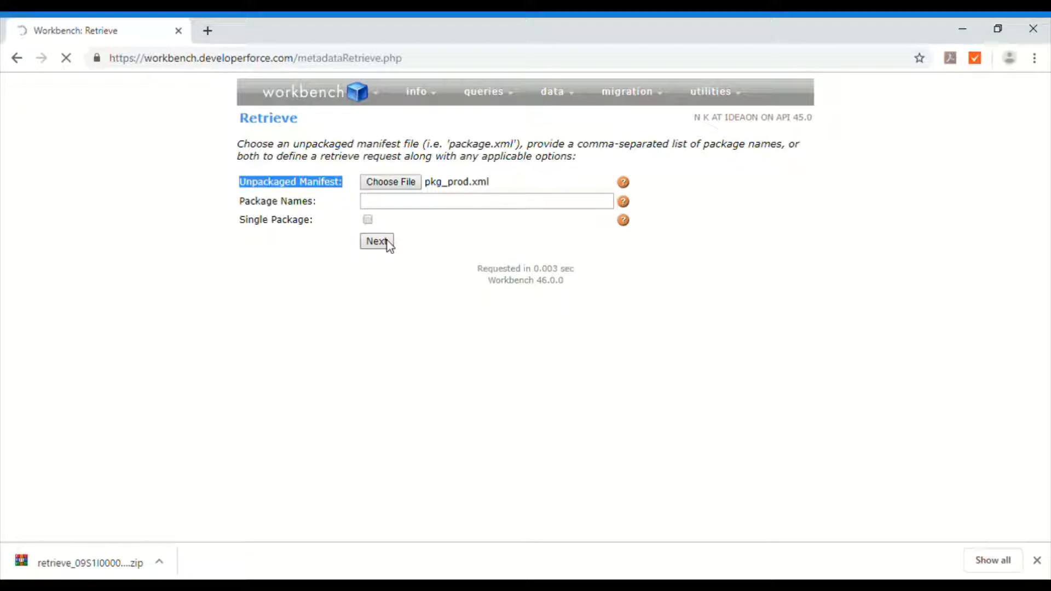
pyautogui.click(376, 242)
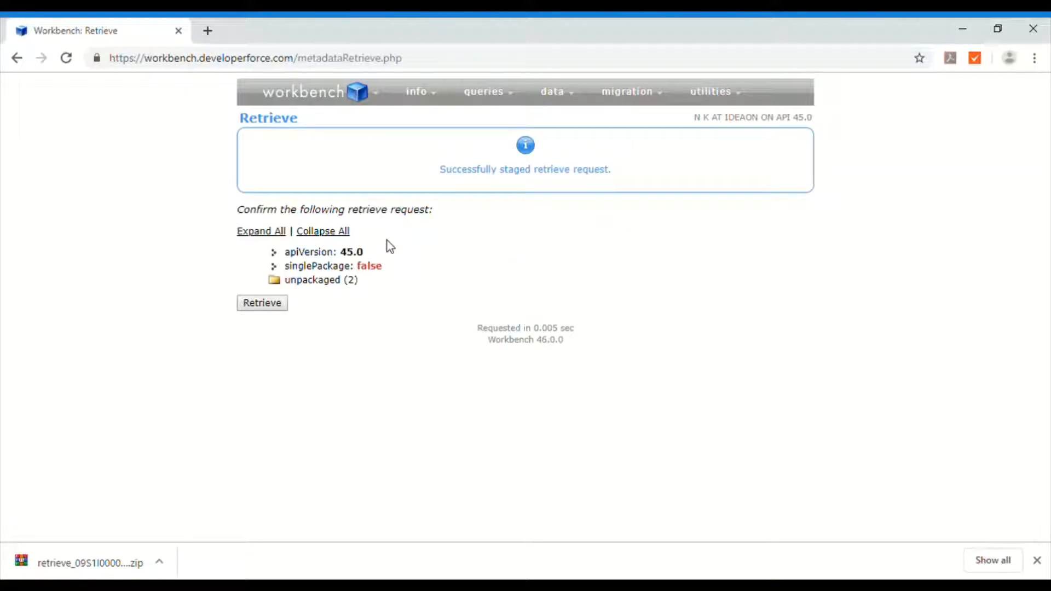
pyautogui.moveTo(514, 173)
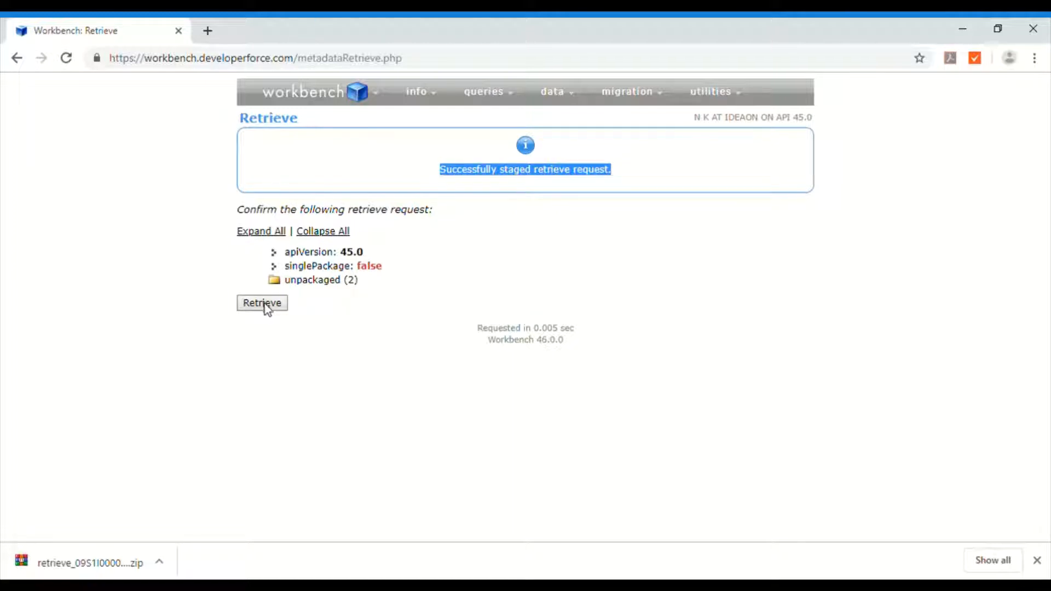
# Submit the staged retrieve request so the Metadata API job begins processing.
pyautogui.click(262, 303)
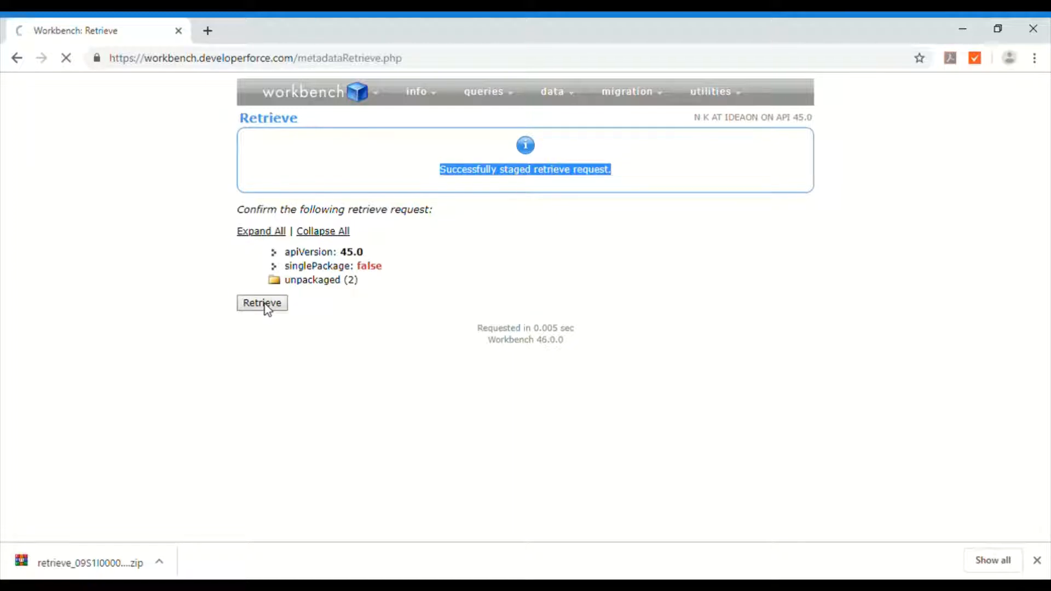
pyautogui.click(262, 303)
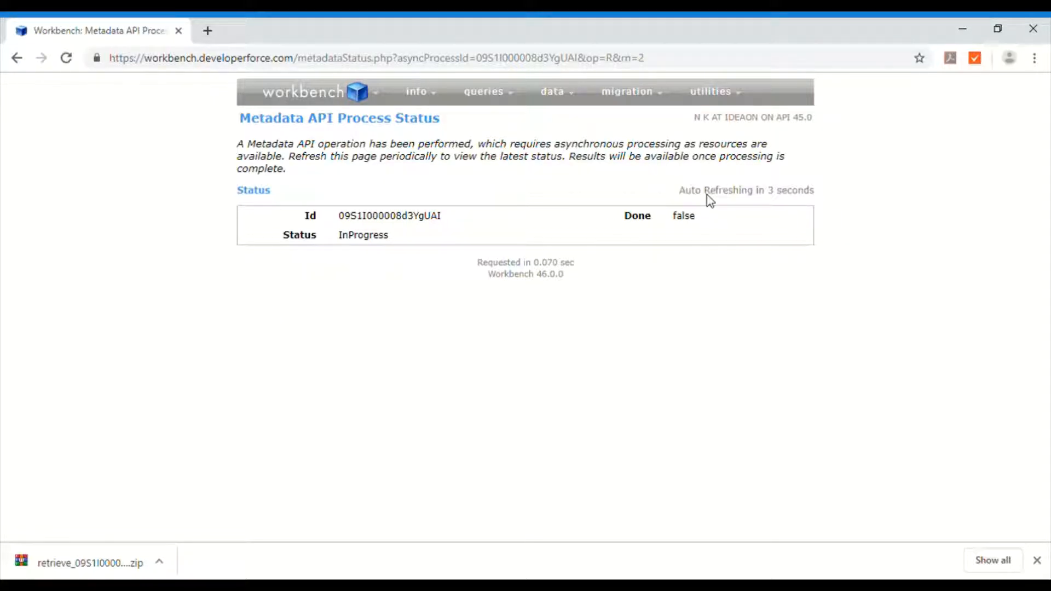
pyautogui.moveTo(457, 220)
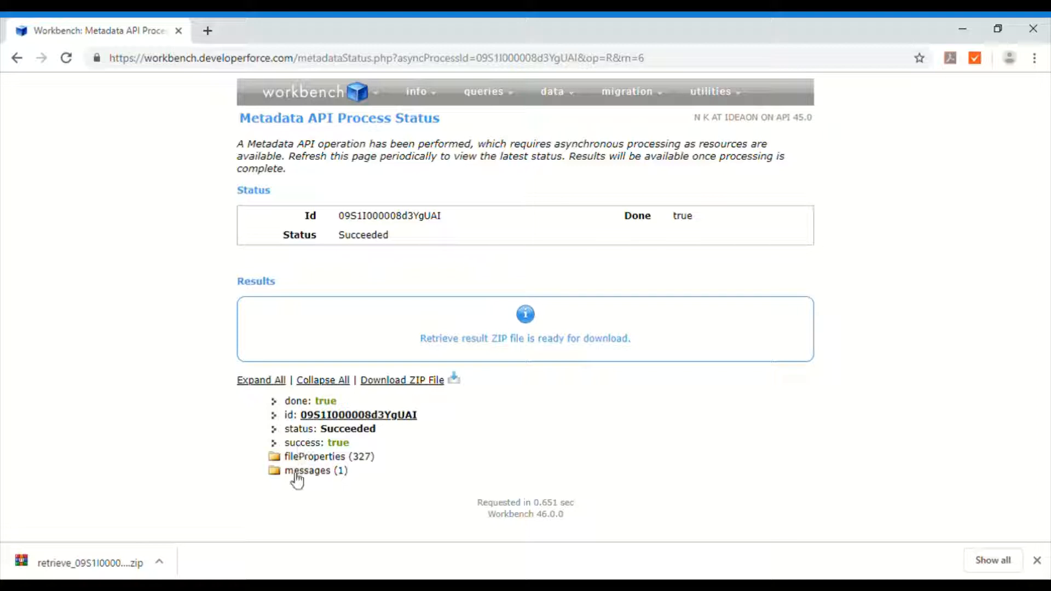
pyautogui.moveTo(368, 397)
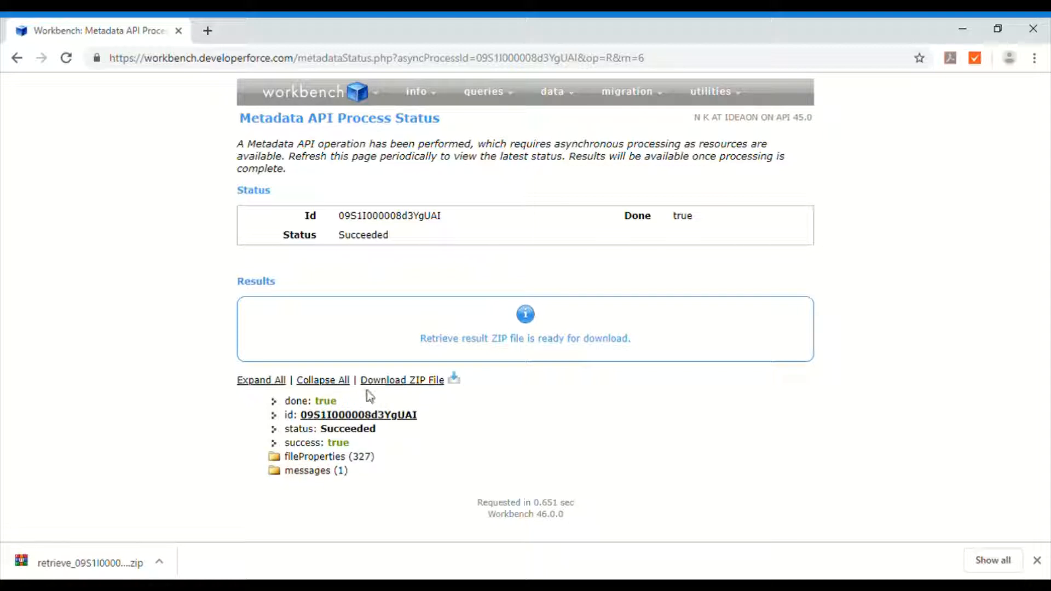
pyautogui.moveTo(401, 380)
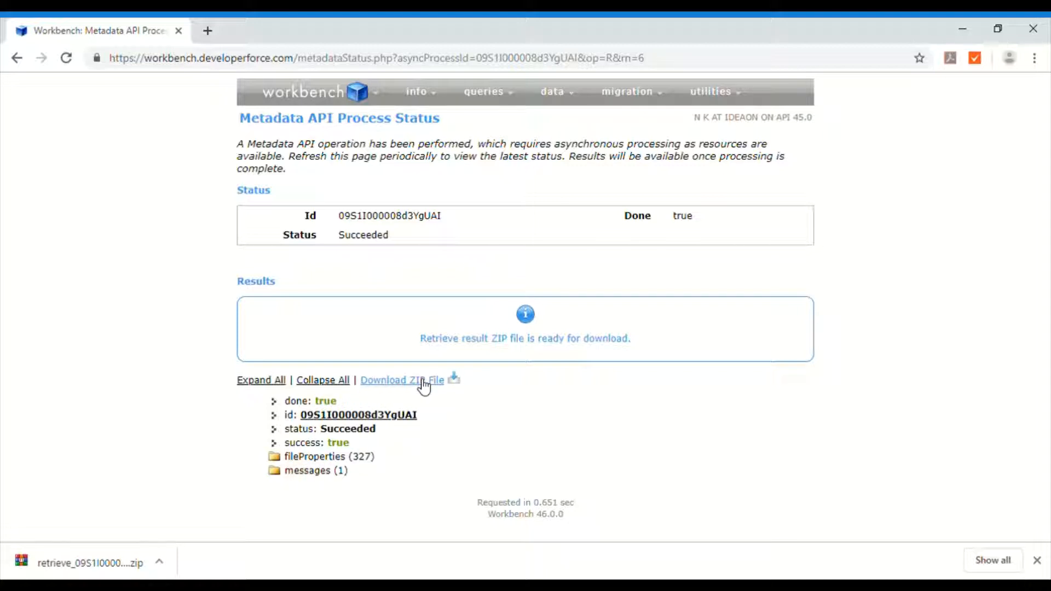
pyautogui.moveTo(459, 381)
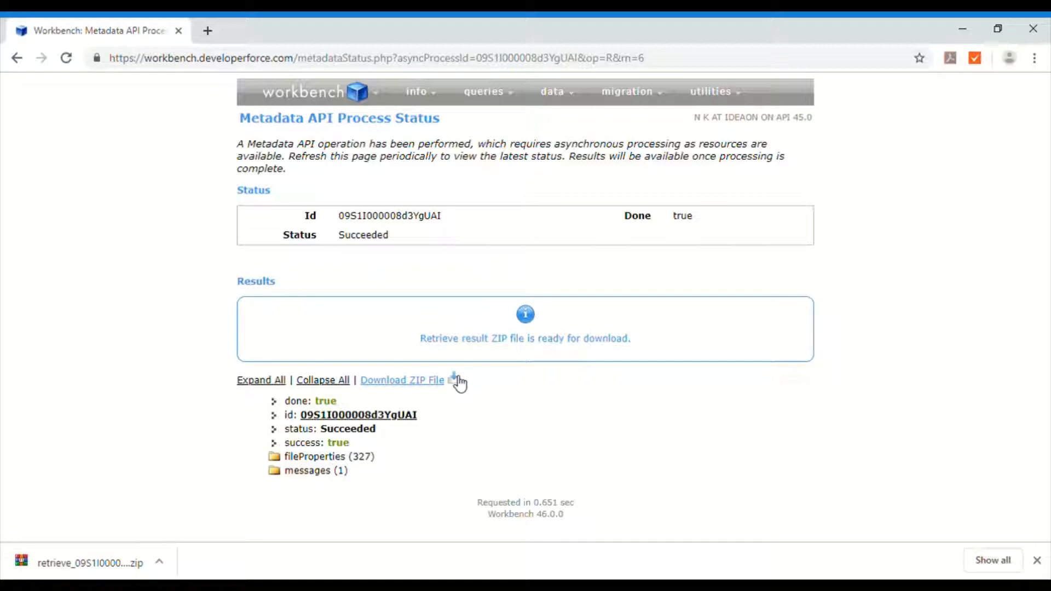